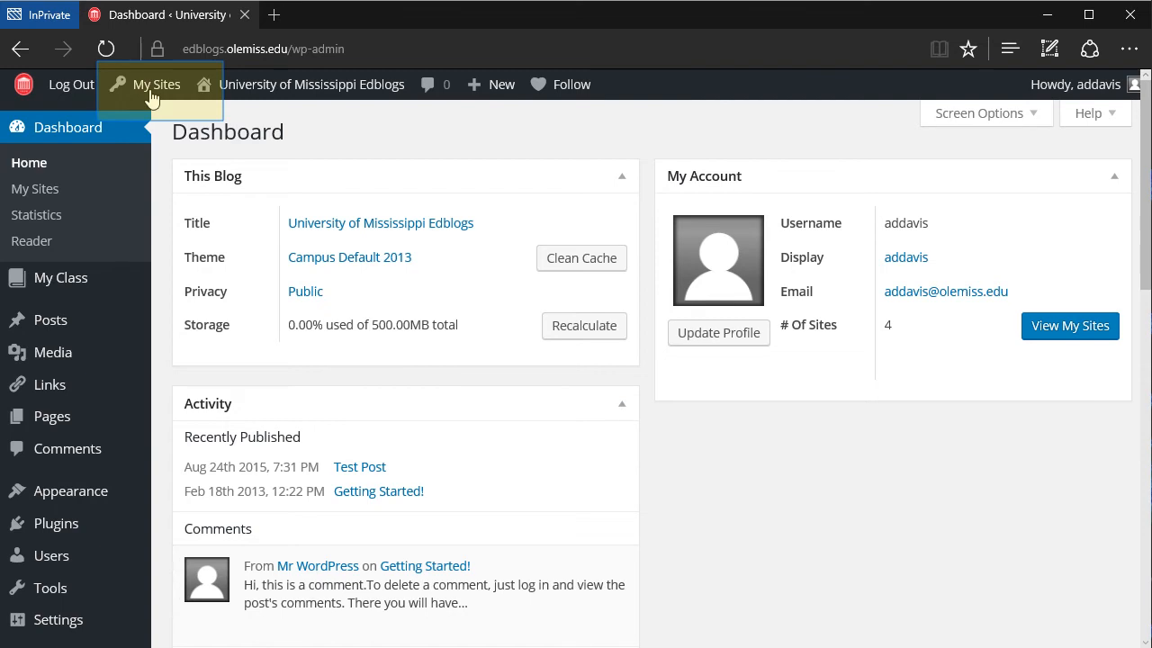
- Go from My Sites to the personal blog and its Create a Class page
click(157, 84)
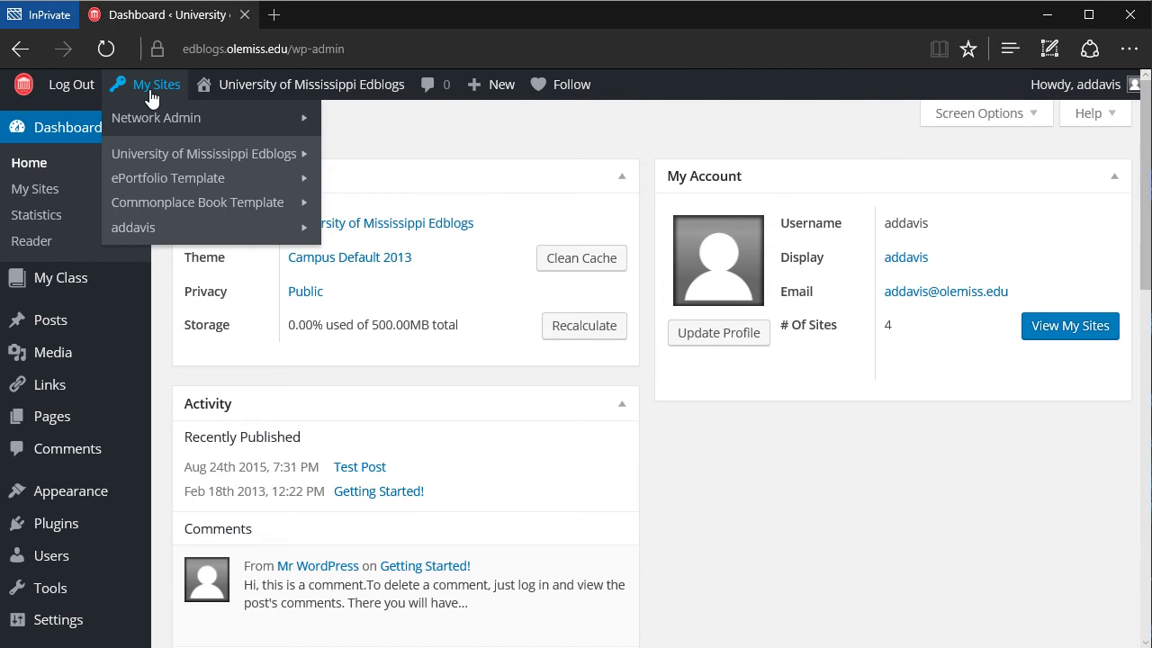
mouse_move(133, 227)
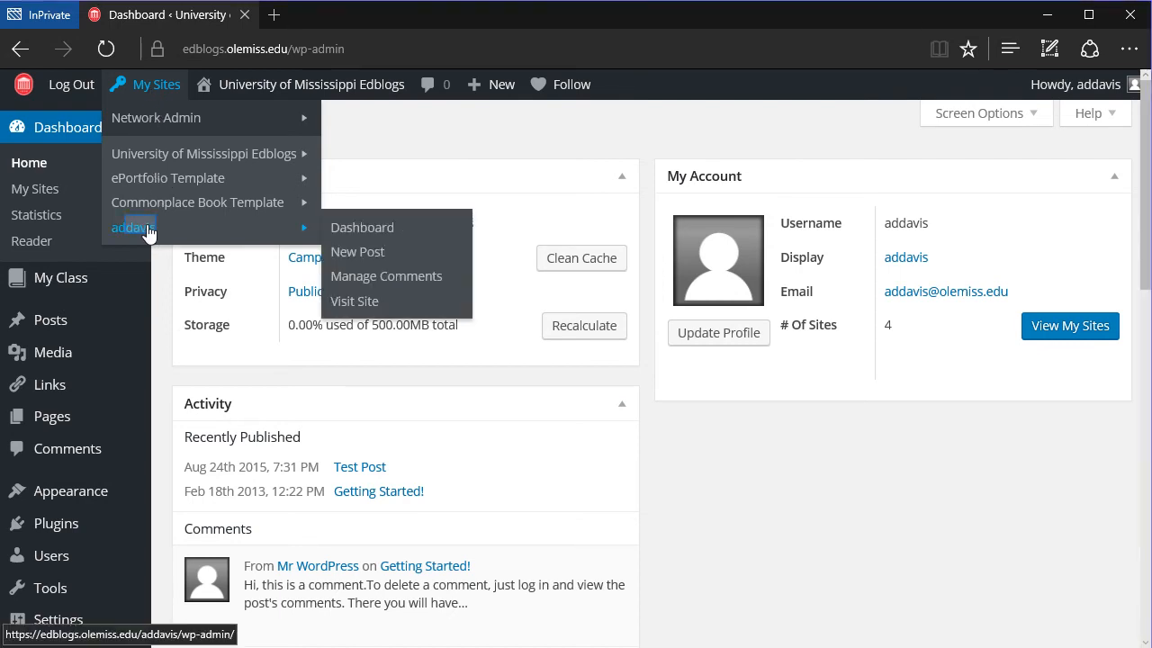
click(361, 227)
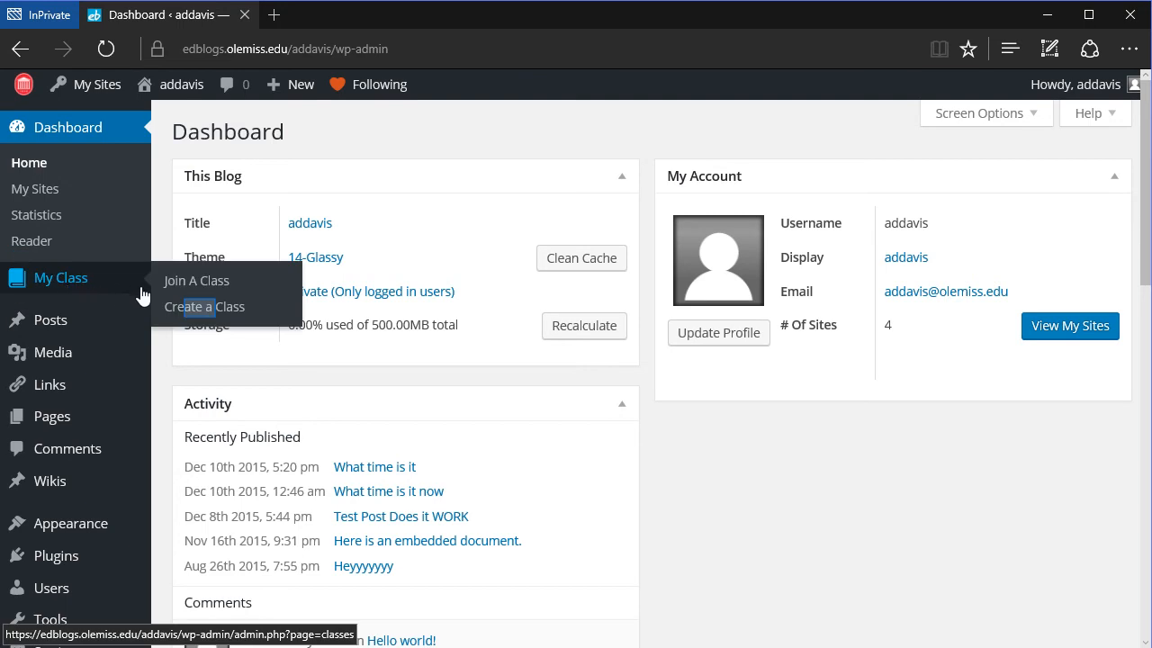
click(204, 306)
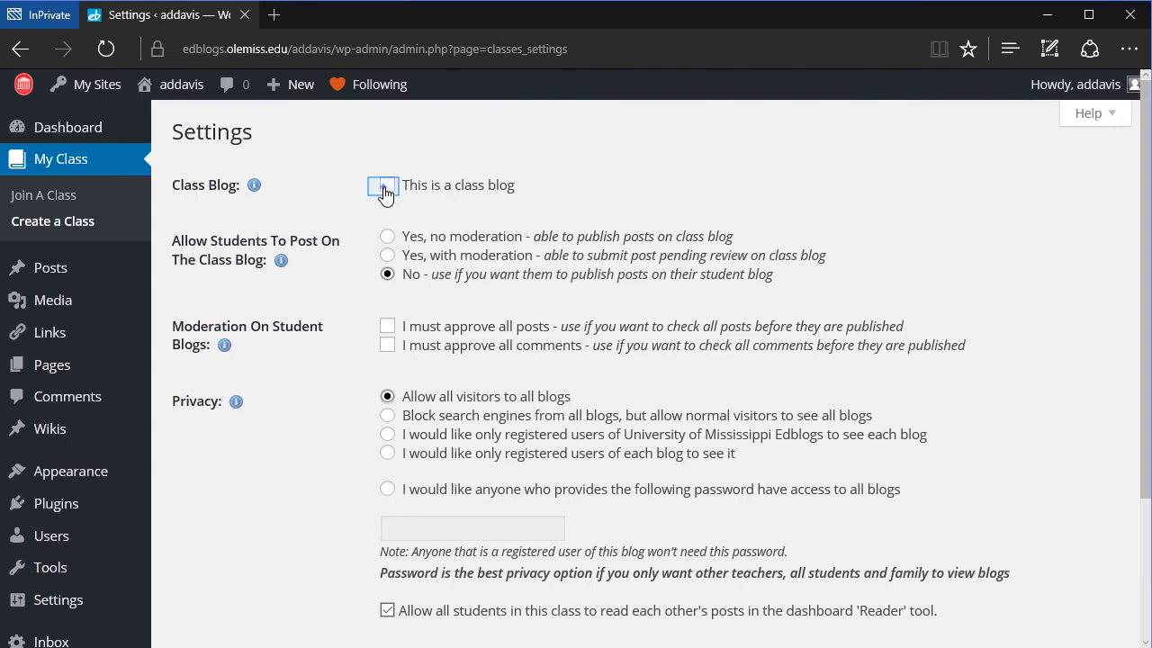
- Tick 'This is a class blog', keeping Allow Students To Post at No
click(387, 185)
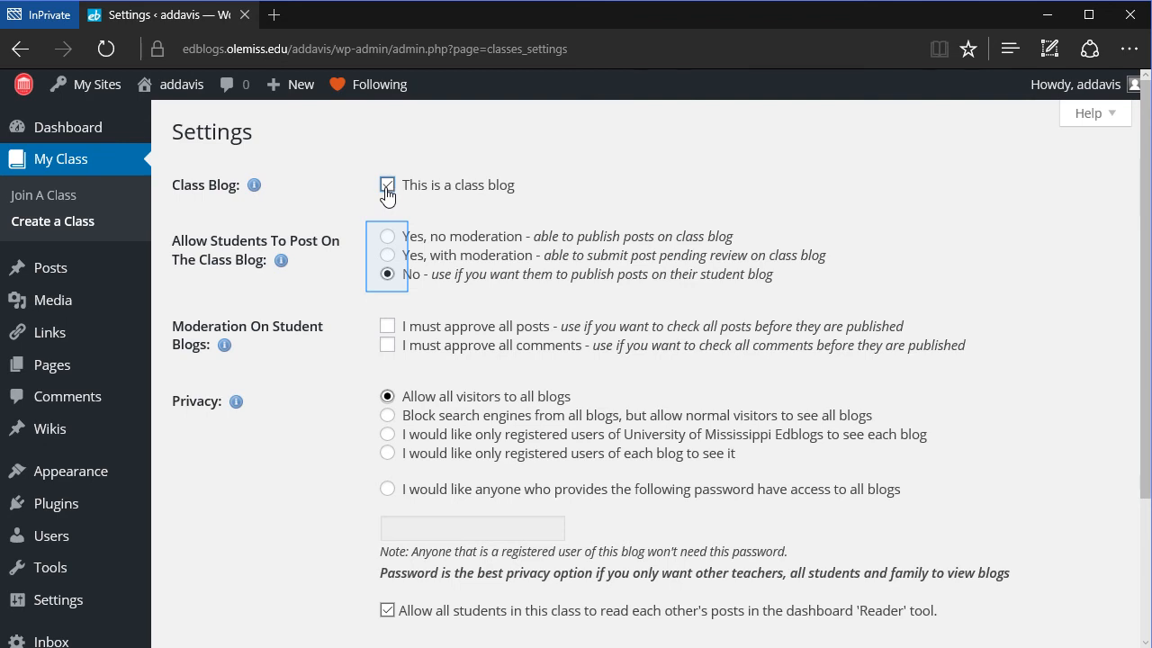
click(387, 185)
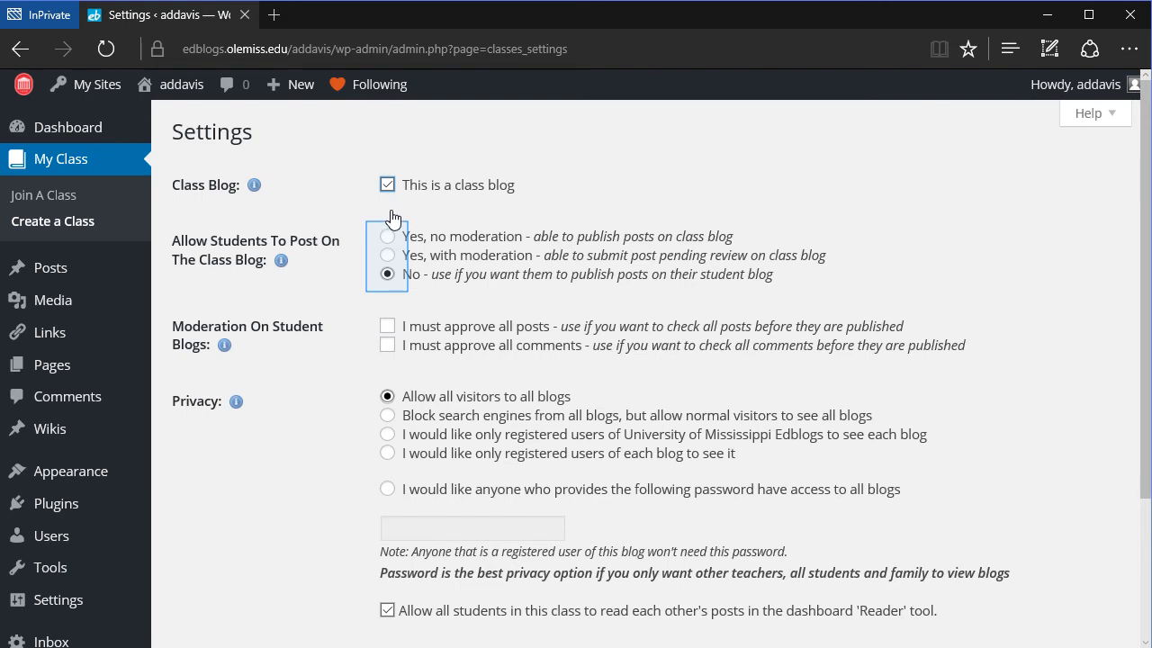
mouse_move(391, 239)
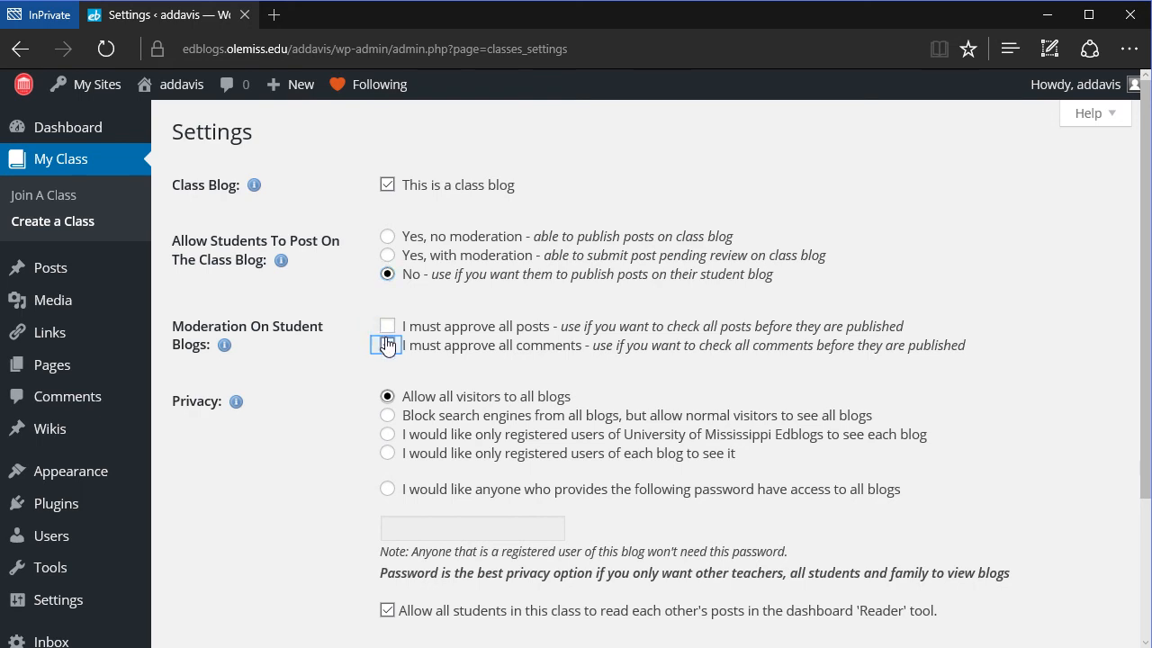
- Choose password-only privacy, keep Reader sharing checked, and save the class settings
scroll(down, 3)
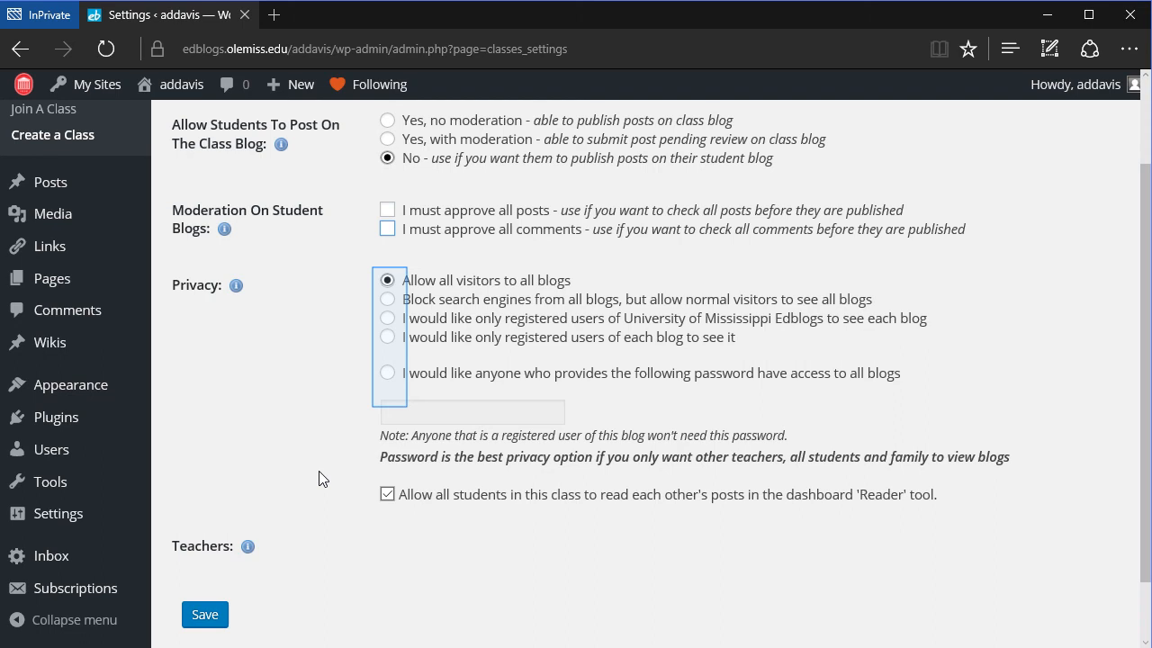
click(387, 373)
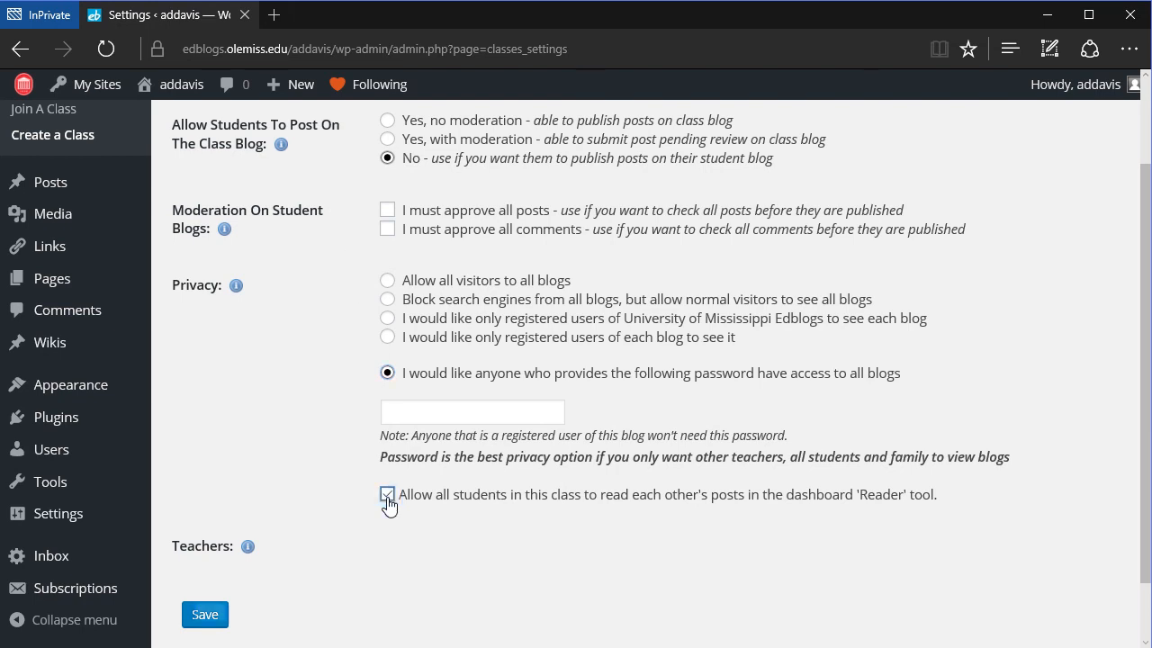
click(387, 494)
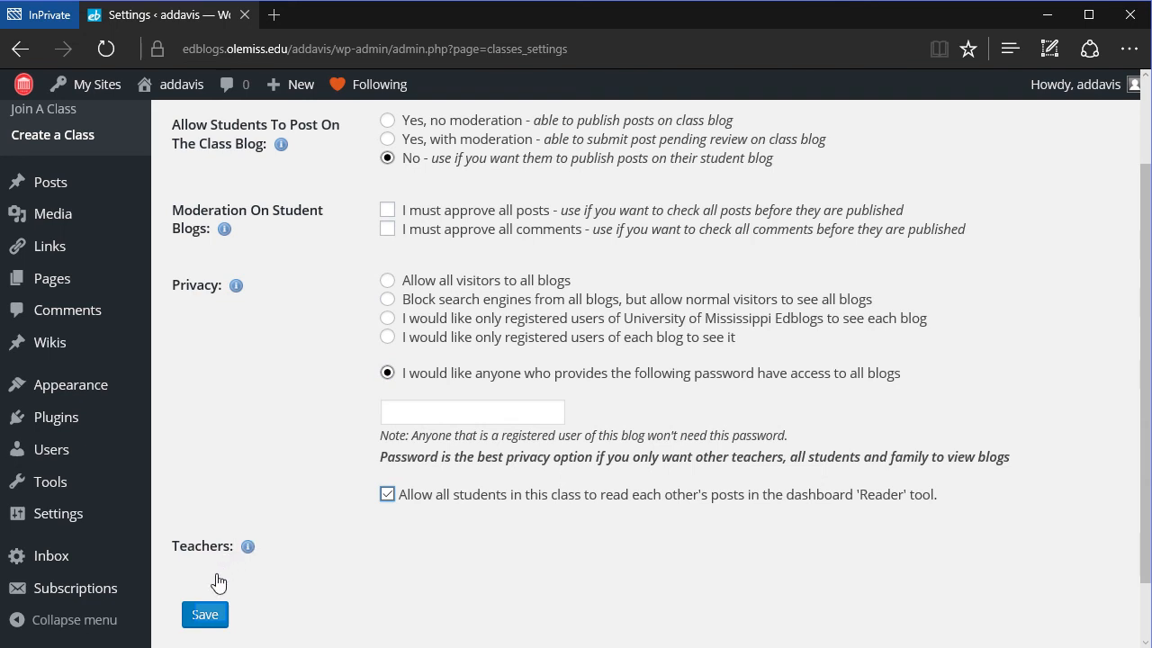
click(205, 613)
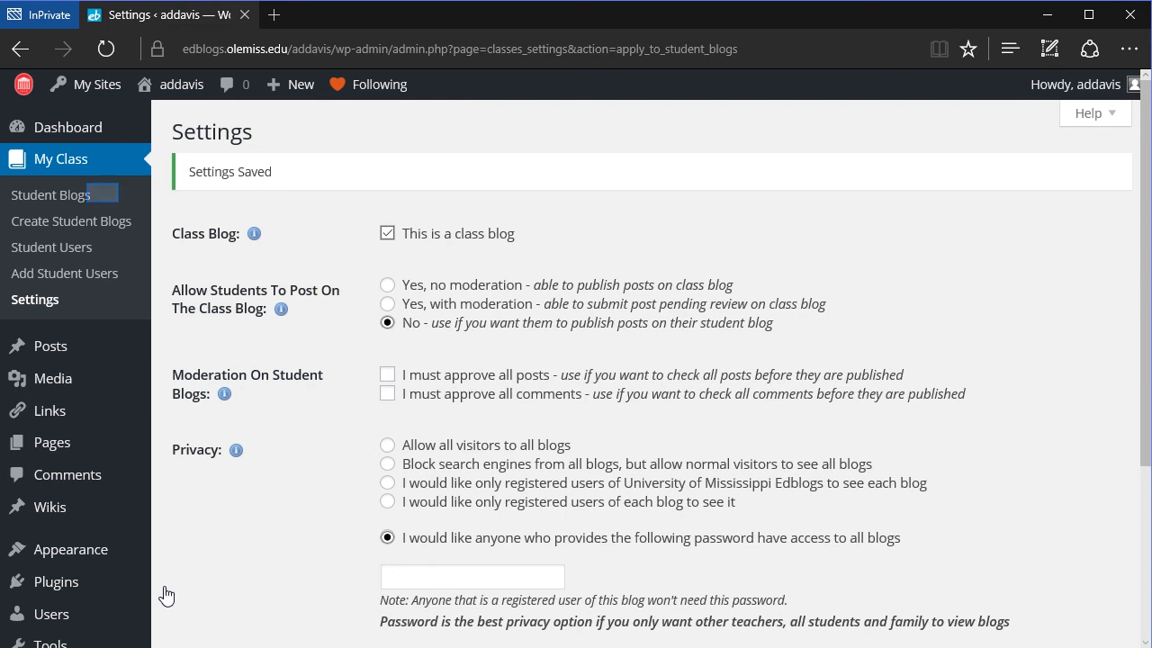
- Show the class's Student Blogs list, which has no attached blogs yet
click(52, 195)
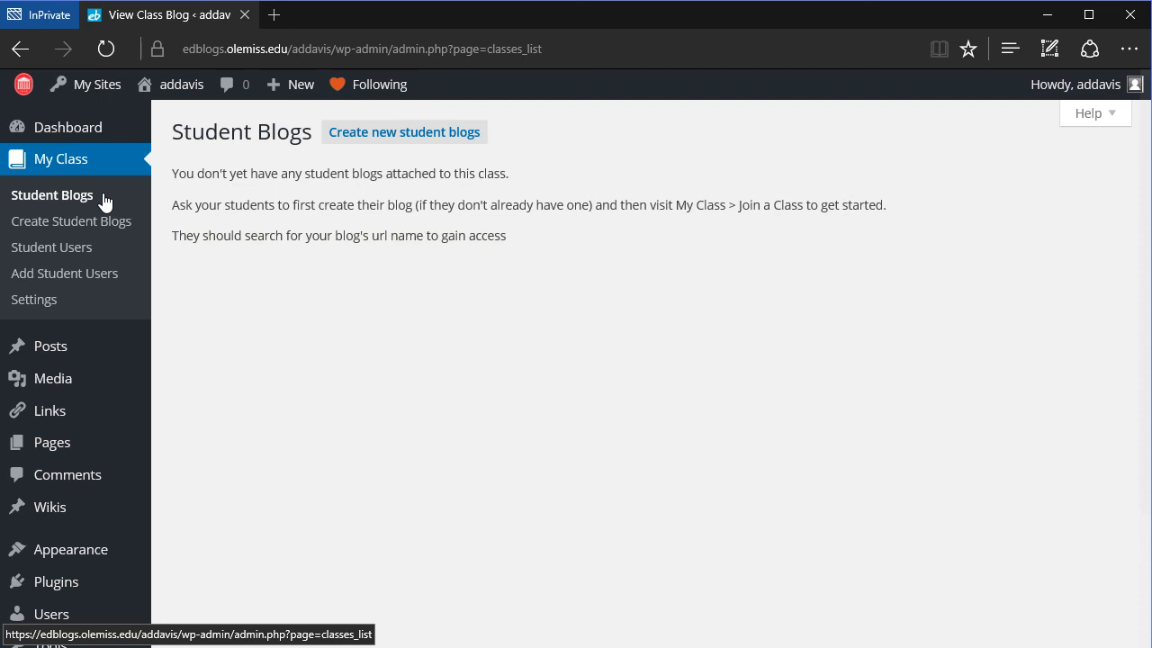
mouse_move(99, 223)
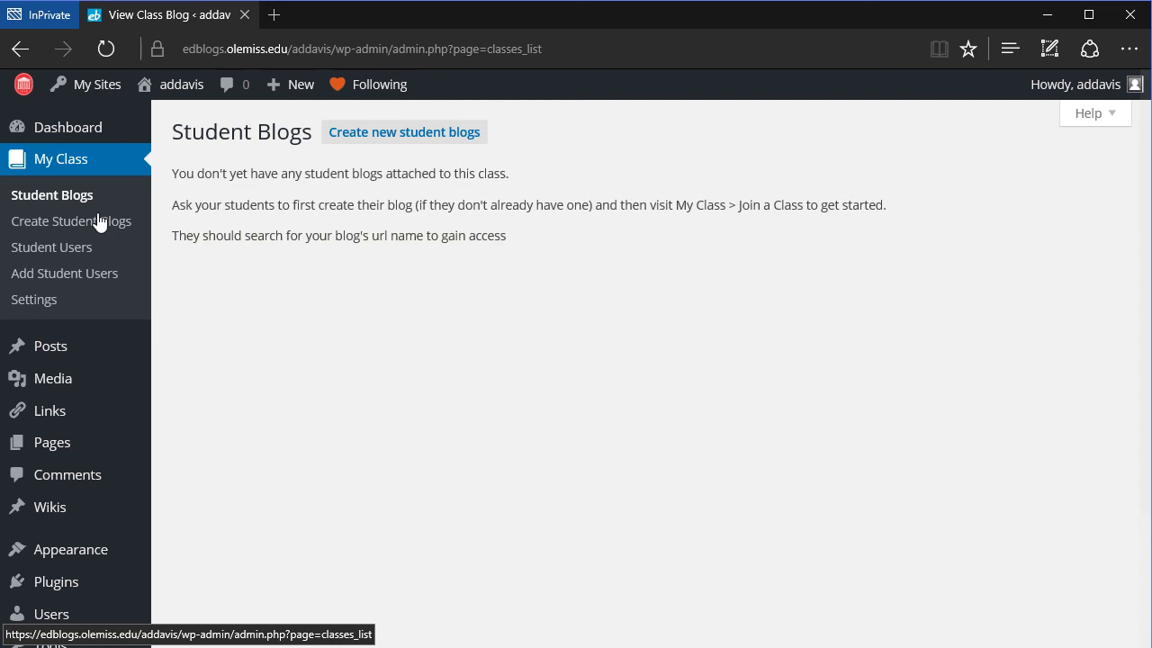
mouse_move(99, 255)
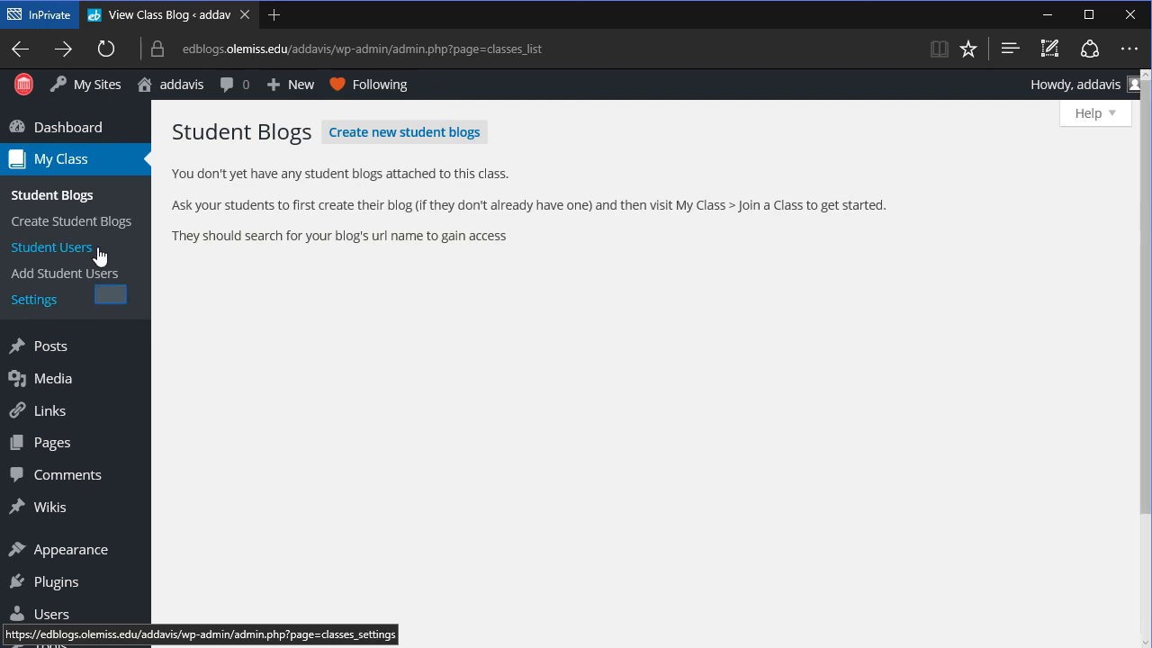
- Return to the My Class Settings page showing the saved password privacy
click(34, 298)
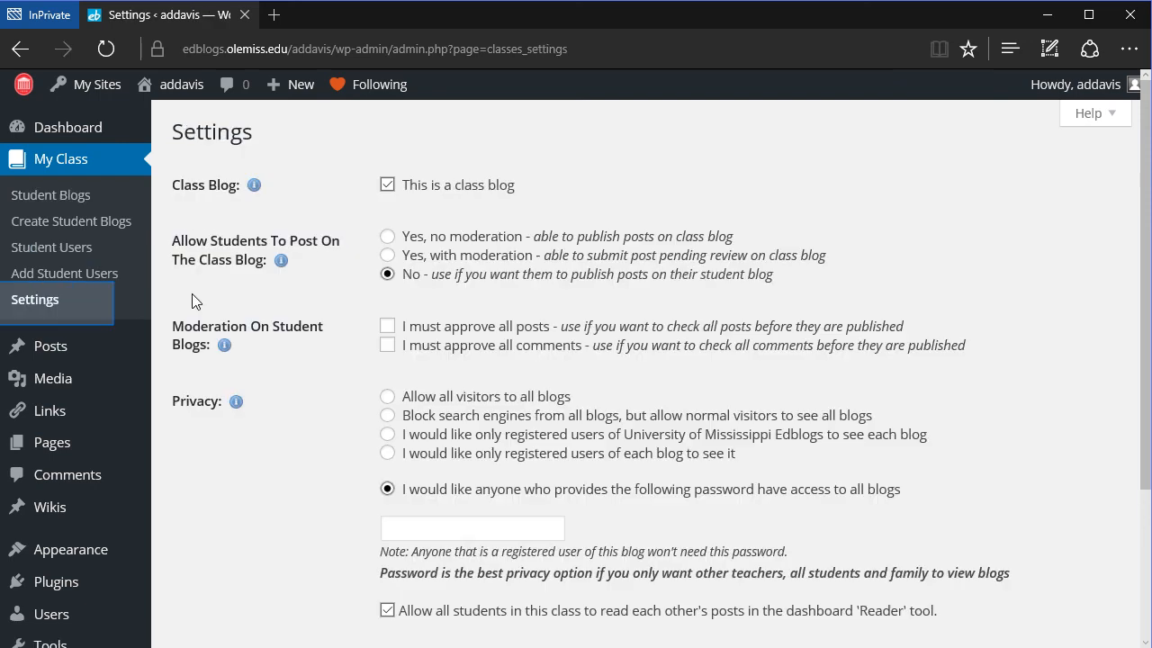
mouse_move(1124, 190)
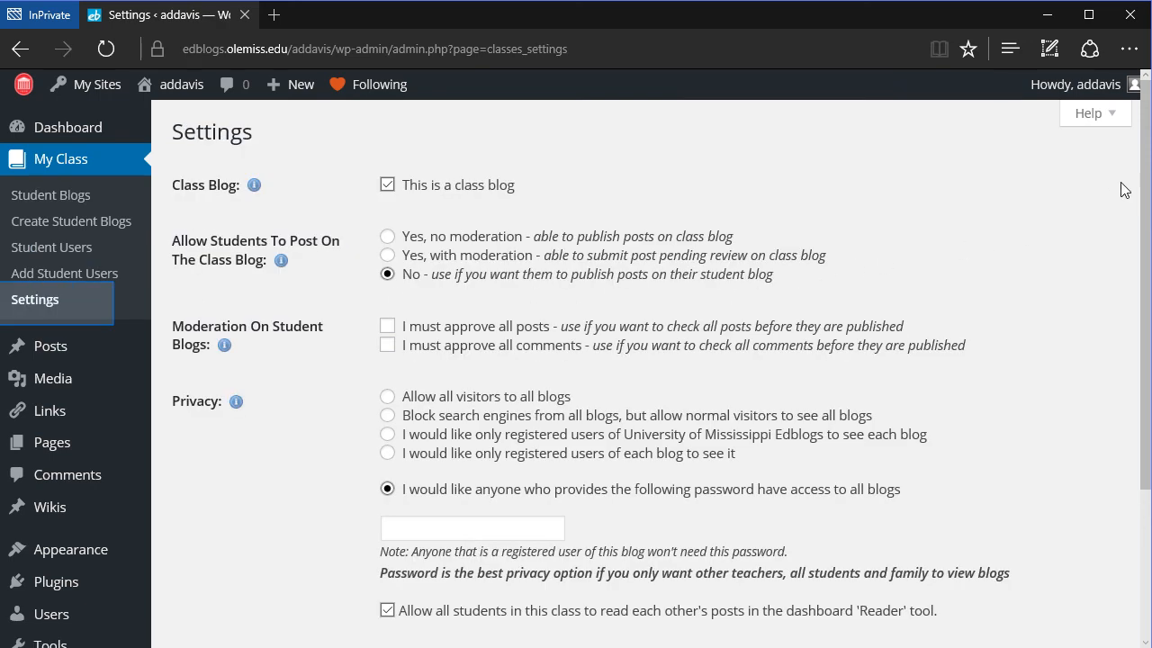
mouse_move(1123, 139)
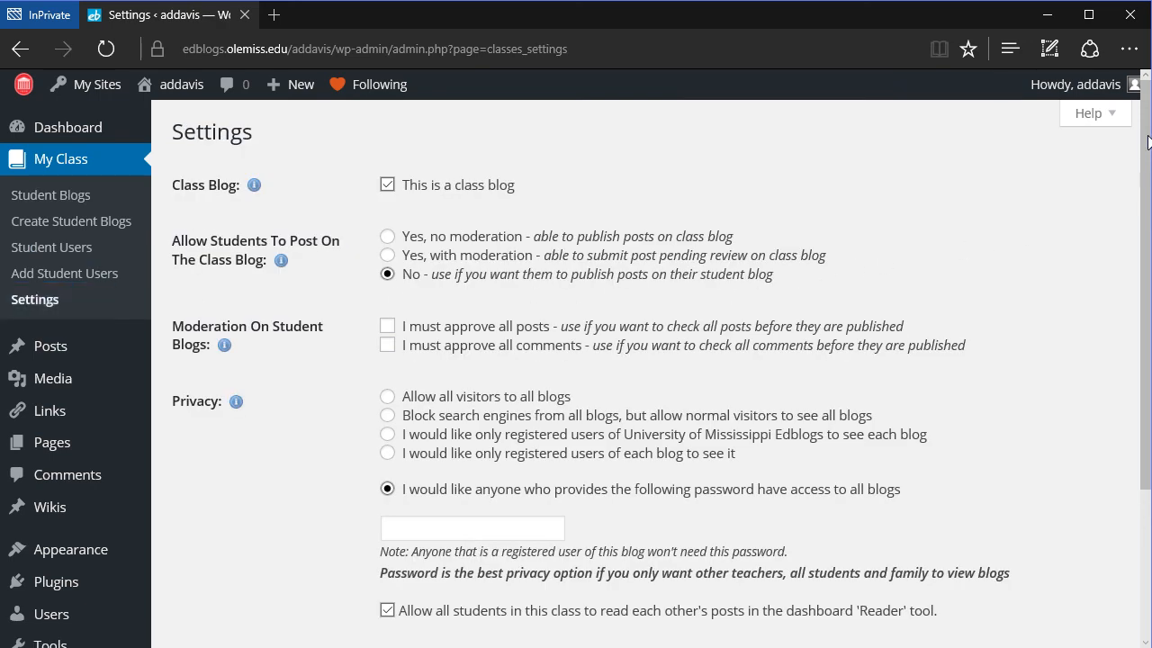